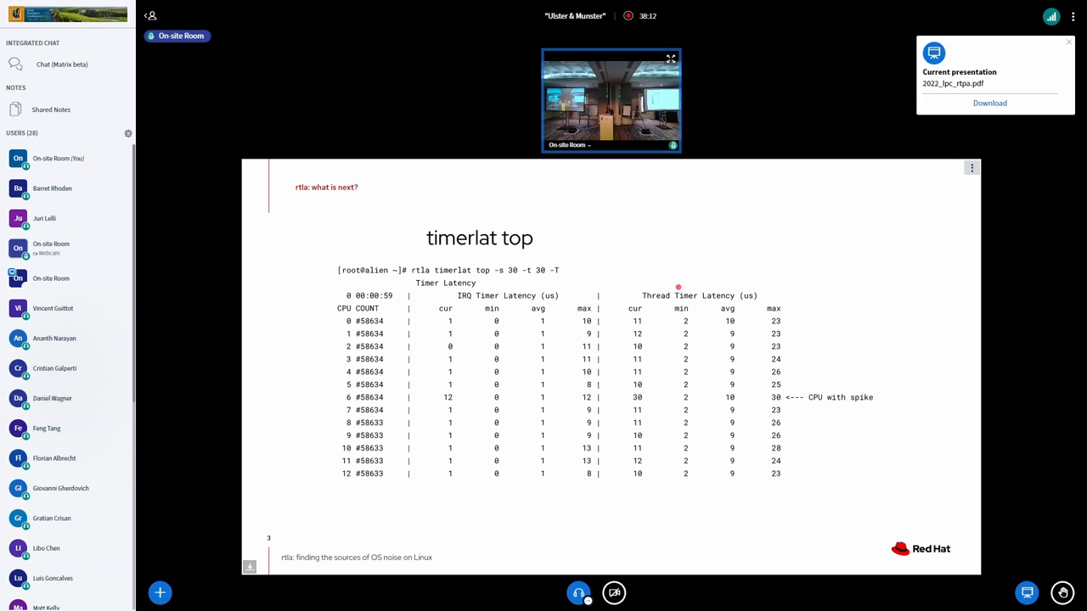
mouse_move(521, 297)
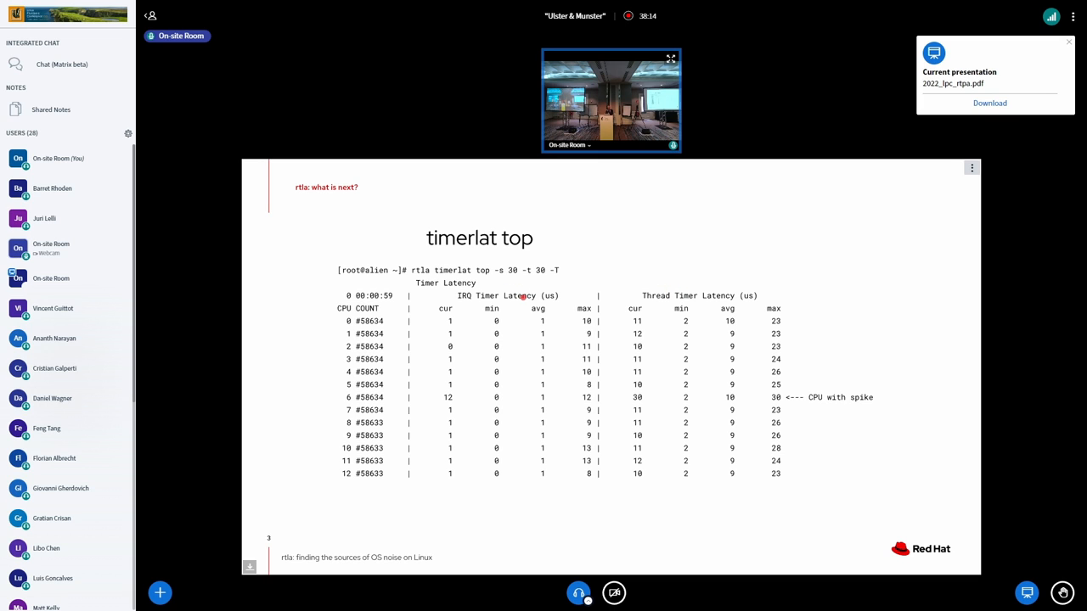
mouse_move(619, 354)
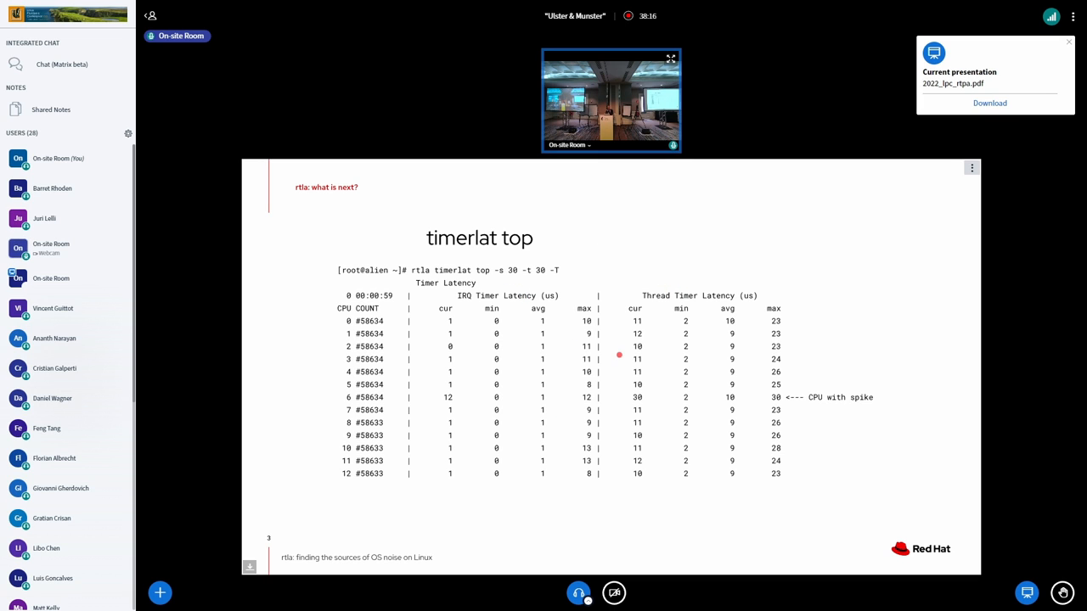